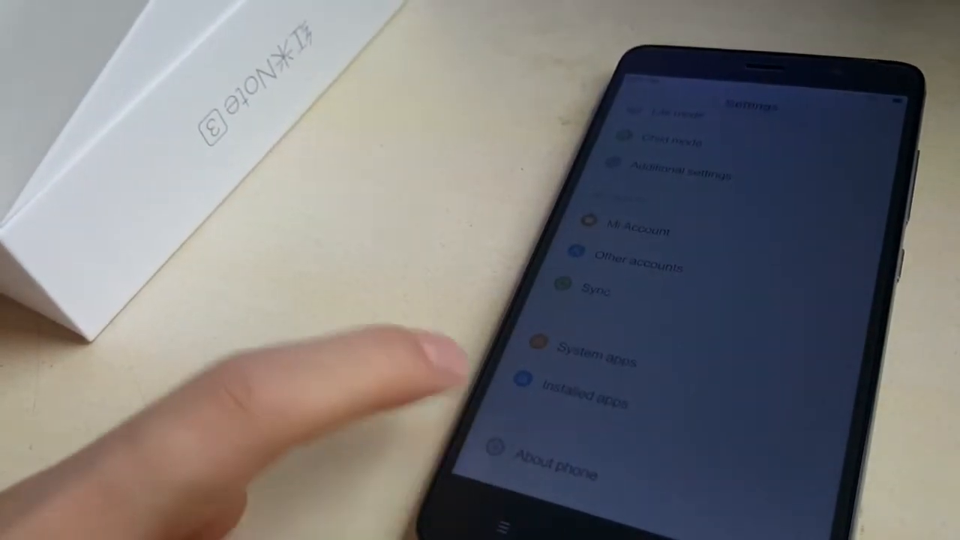
Enable USB debugging in Developer options and accept the 'Allow USB debugging?' prompt
{"action": "left_click", "coordinate": [557, 470]}
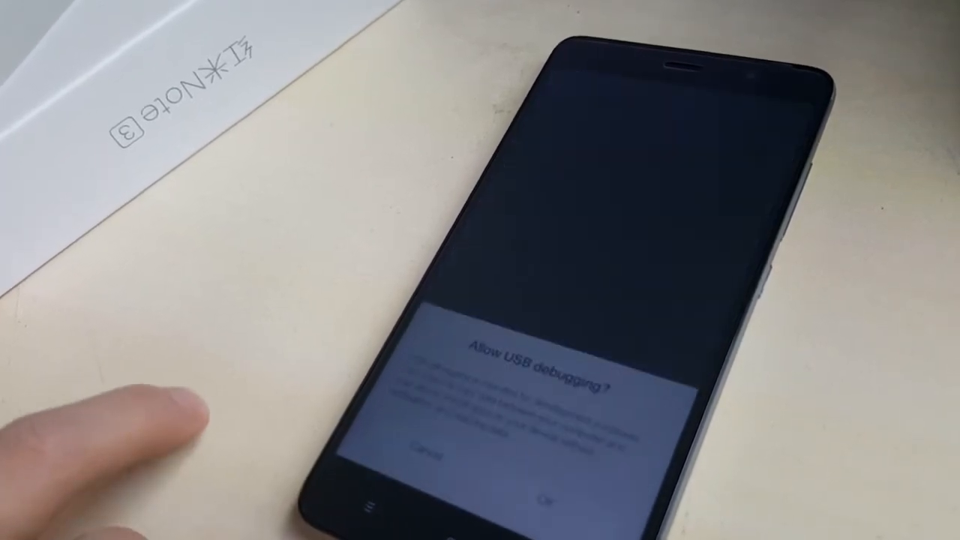
{"action": "left_click", "coordinate": [547, 498]}
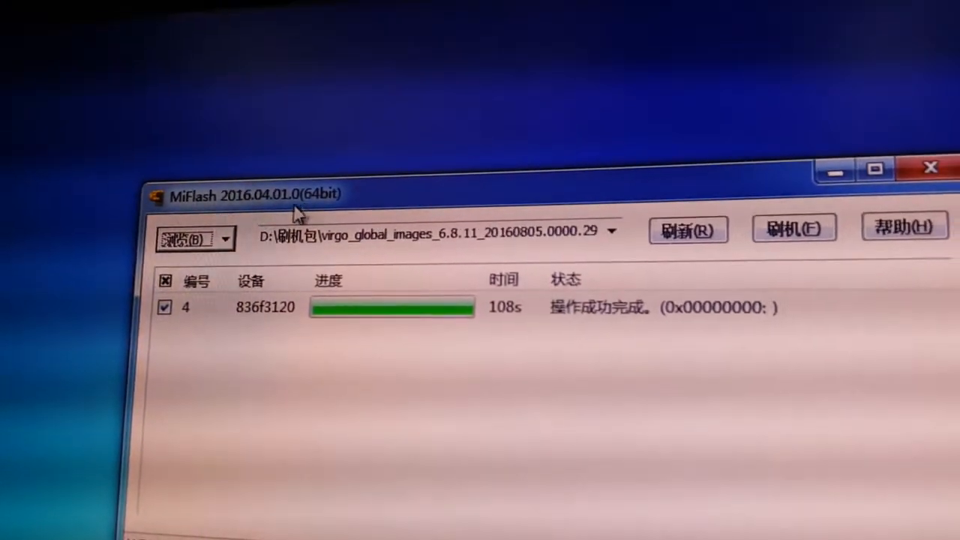
Select the images folder inside kenzo_global_images_6.8.11_20160805.0000.29_5.1_global as MiFlash's ROM source
{"action": "left_click", "coordinate": [186, 238]}
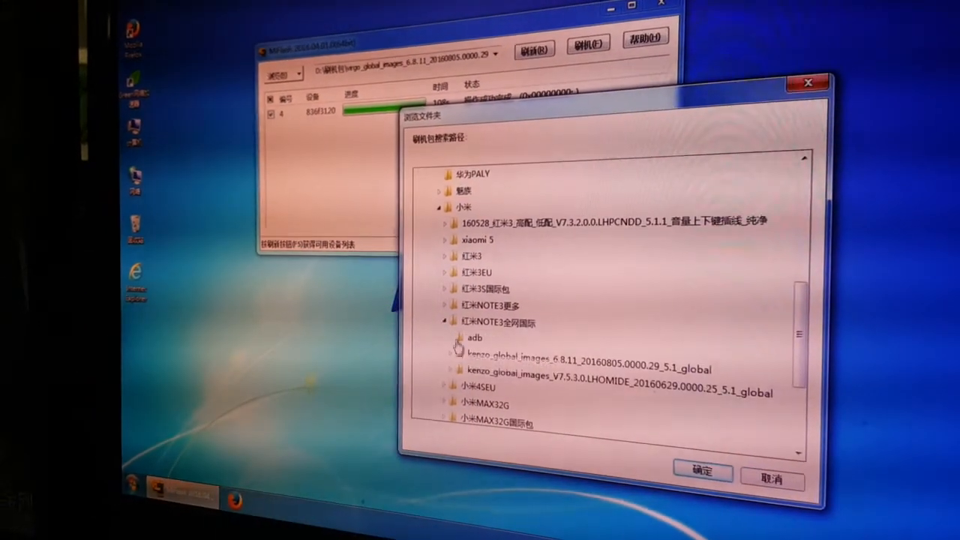
{"action": "left_click", "coordinate": [446, 353]}
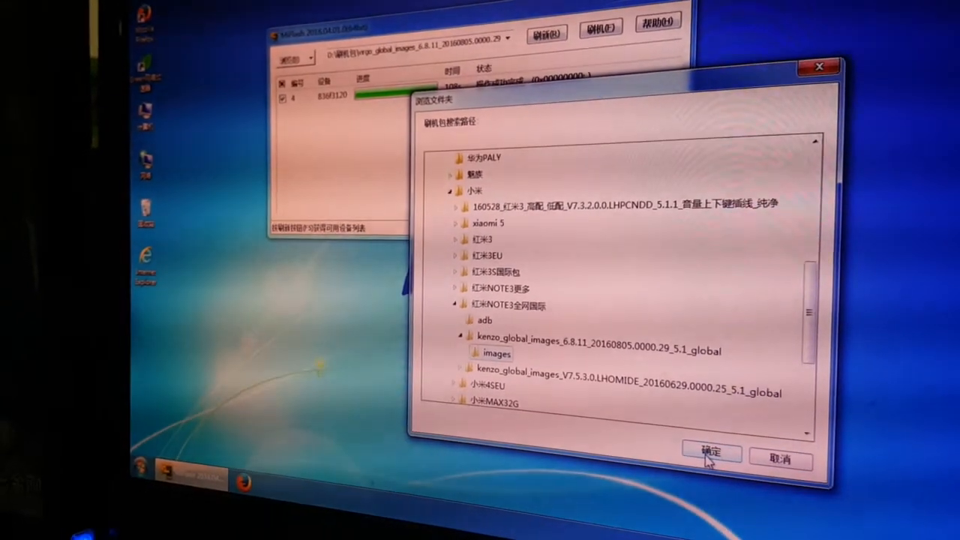
{"action": "left_click", "coordinate": [710, 452]}
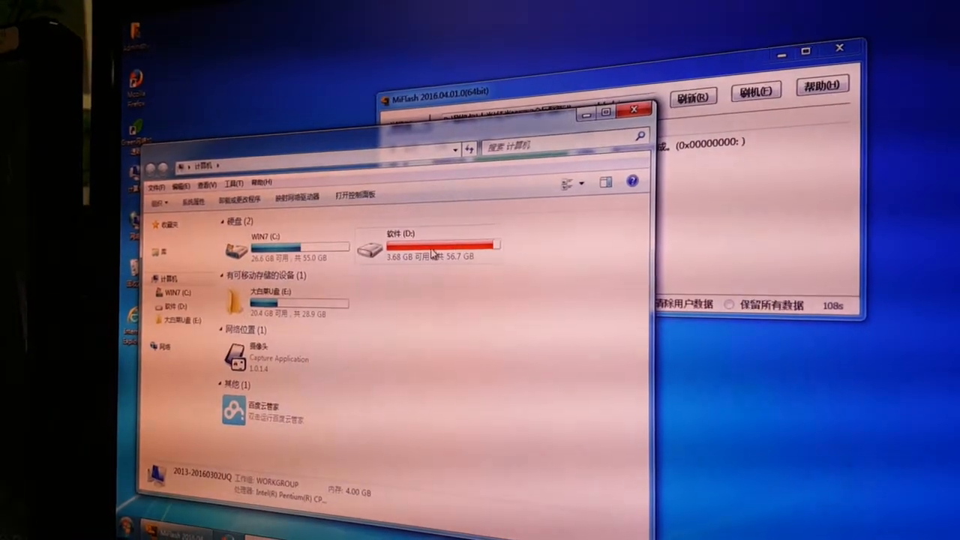
Navigate from drive D: through 刷机包 to the 红米NOTE3全网国际 adb folder
{"action": "double_click", "coordinate": [405, 248]}
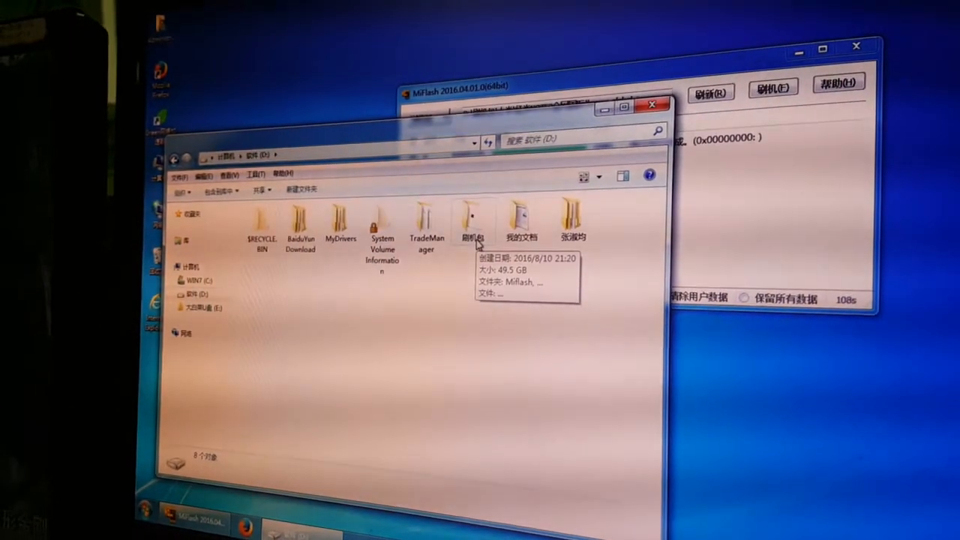
{"action": "double_click", "coordinate": [473, 221]}
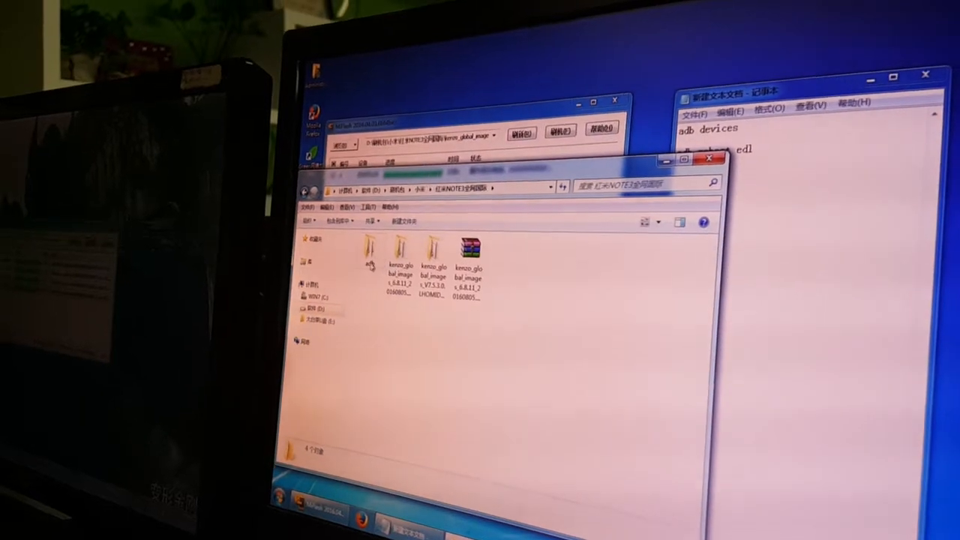
{"action": "double_click", "coordinate": [369, 252]}
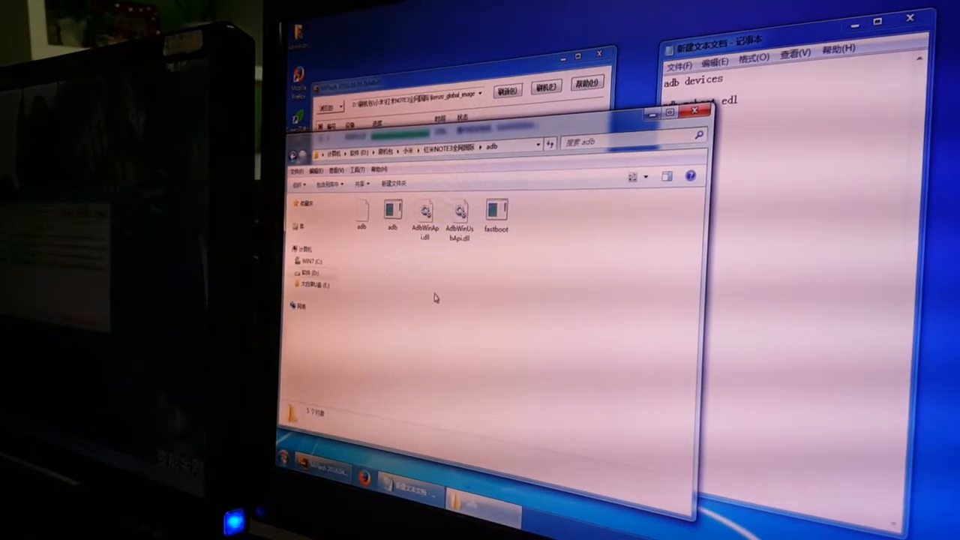
Open a command window in the adb folder and paste the 'adb devices' command
{"action": "right_click", "coordinate": [435, 299]}
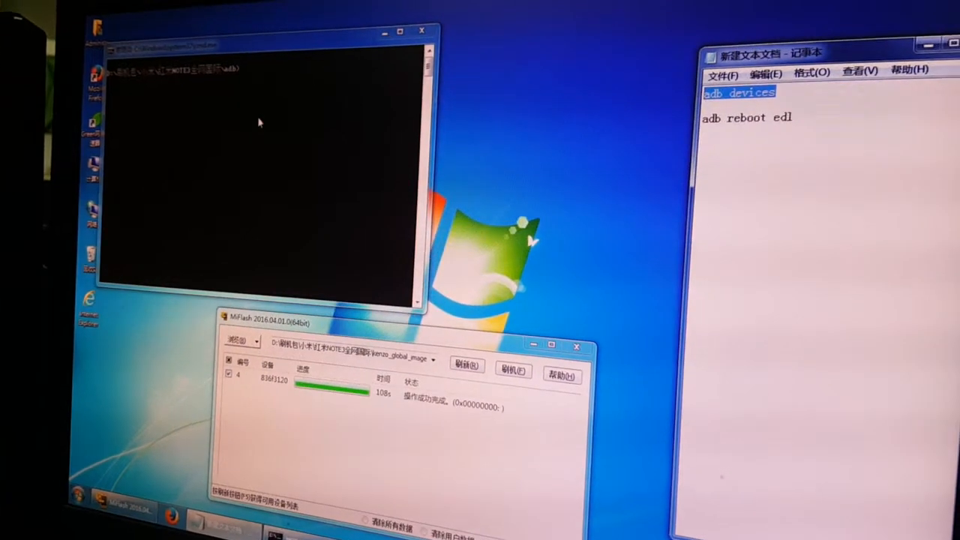
{"action": "right_click", "coordinate": [259, 122]}
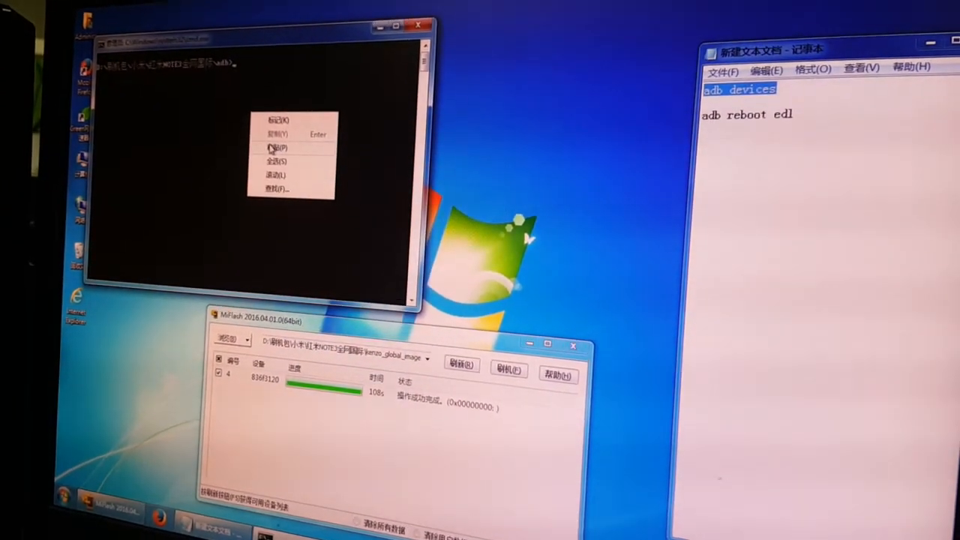
{"action": "left_click", "coordinate": [277, 147]}
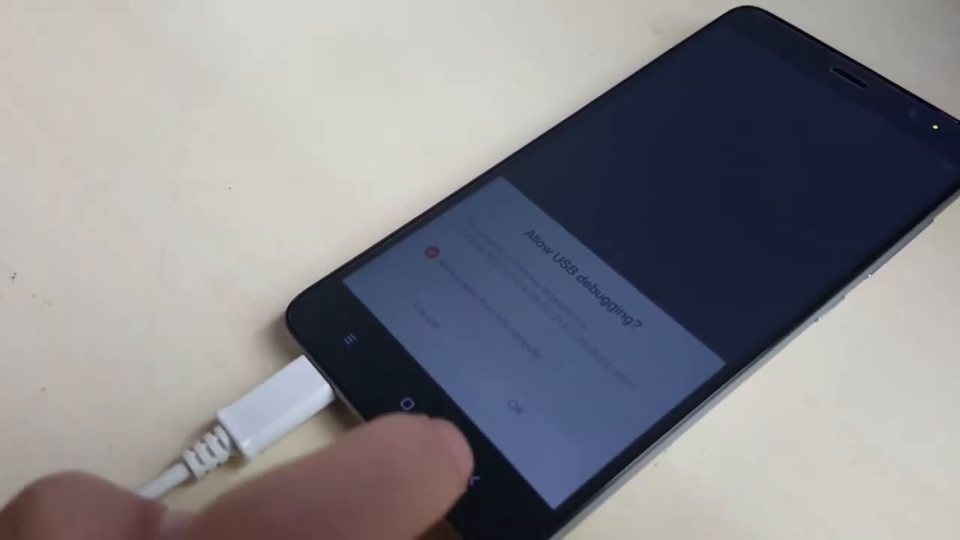
Tap OK on the phone's 'Allow USB debugging?' dialog for this computer
{"action": "left_click", "coordinate": [513, 405]}
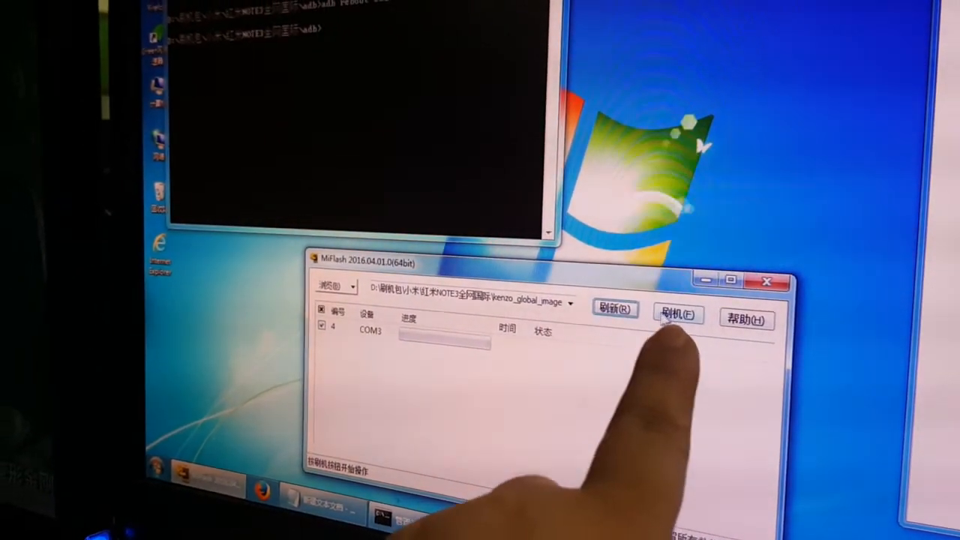
Flash the global ROM onto the COM3 device in MiFlash
{"action": "left_click", "coordinate": [678, 312]}
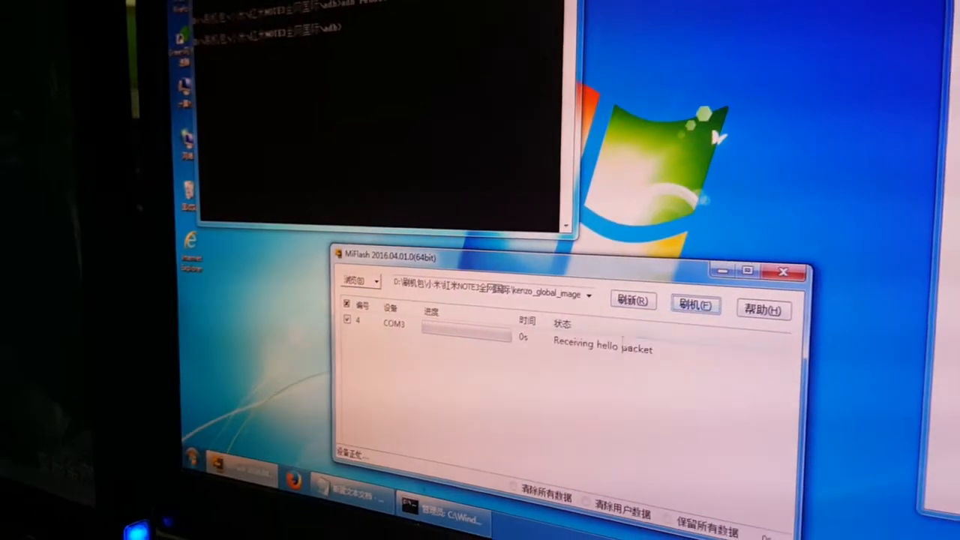